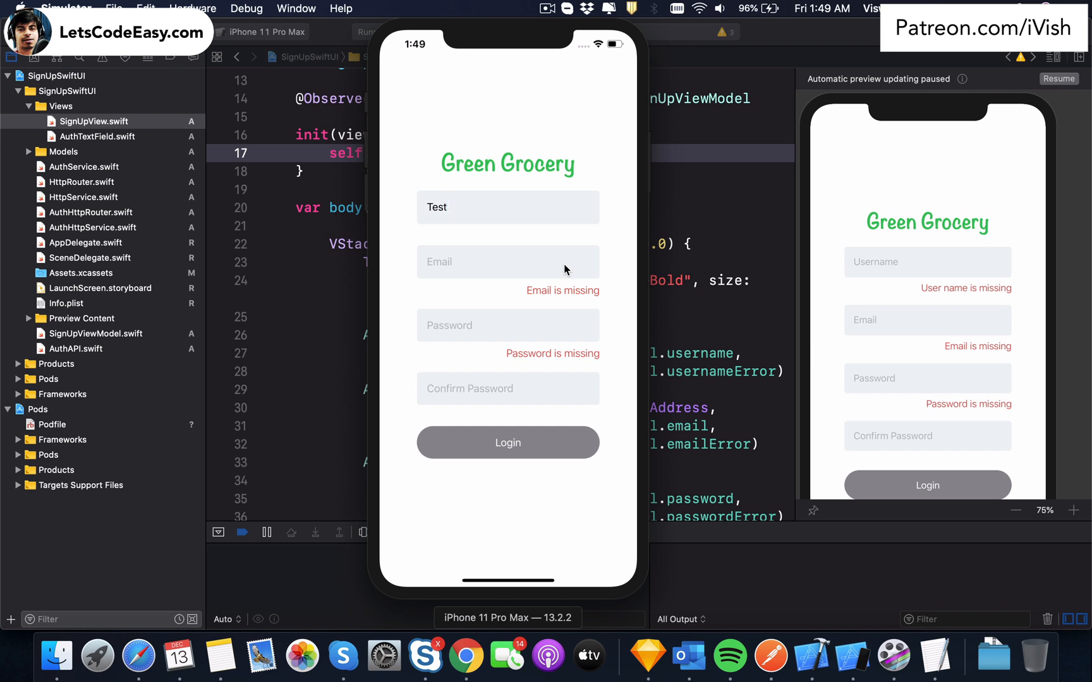
text(Test@gmail.com)
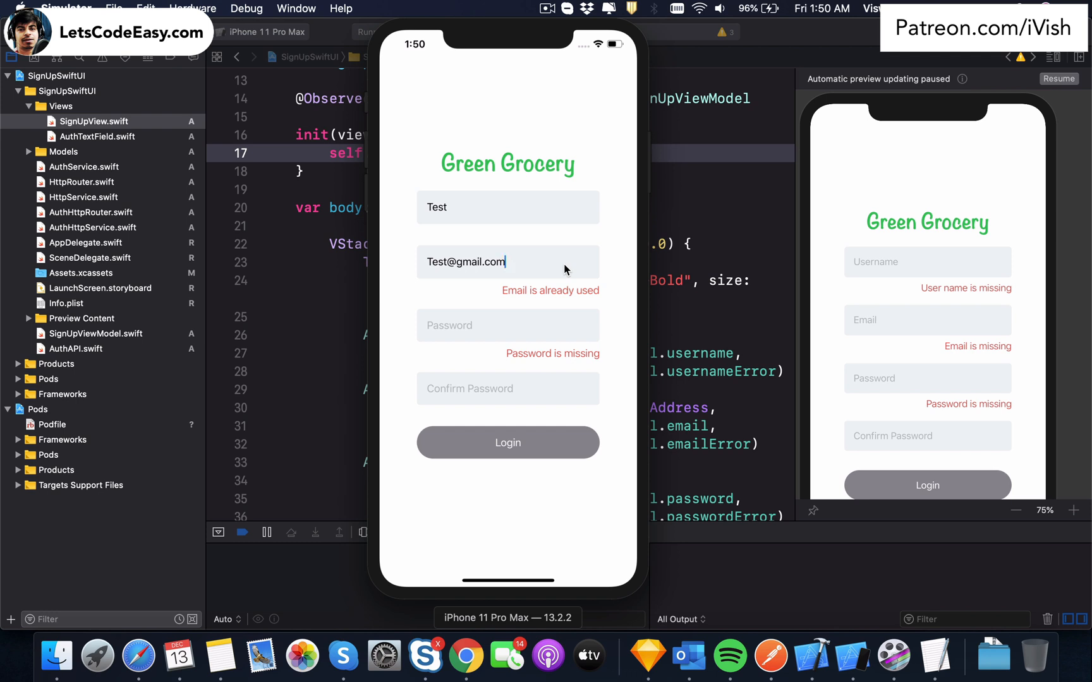